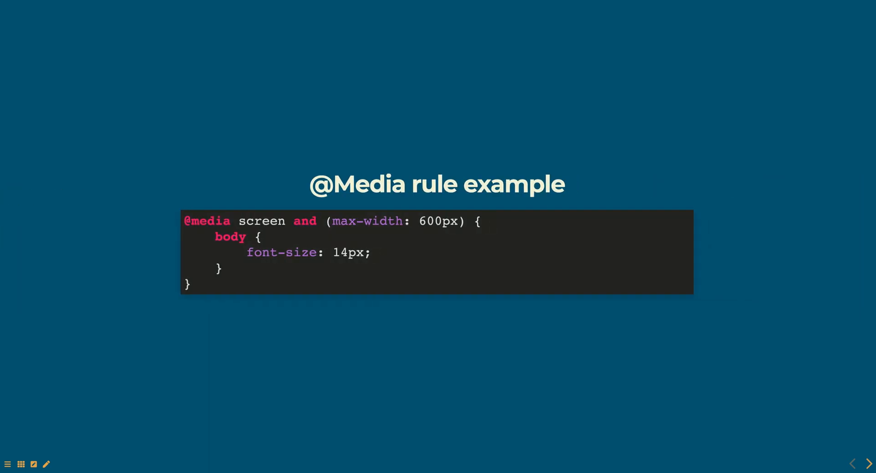
- Advance to the 'Print as media example' slide showing the print.css stylesheet link
left_click(868, 463)
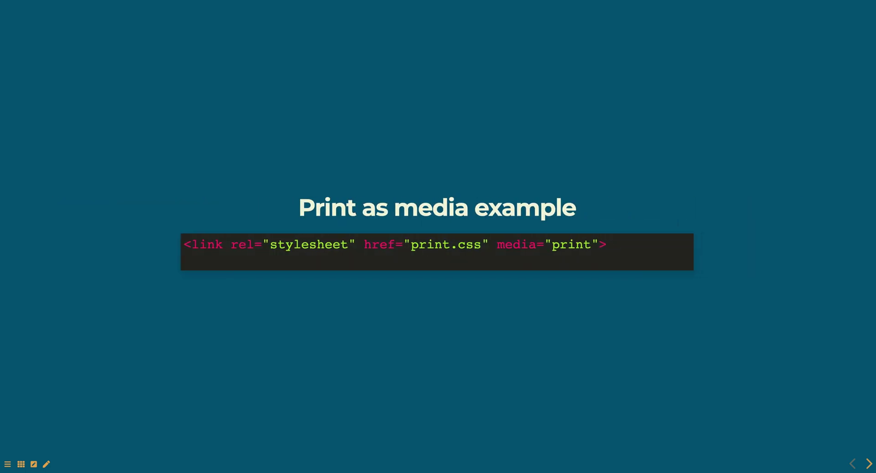